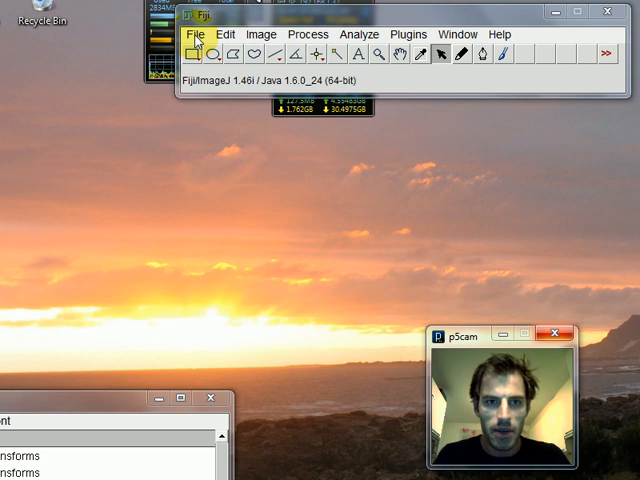
Step: Start a new blank TrakEM2 project from Fiji's File menu
left_click(194, 34)
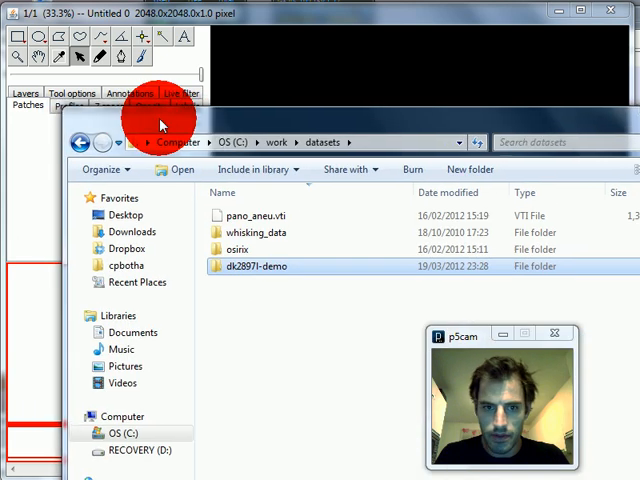
Step: Import the dk2897t-demo folder as a stack with thickness 1 and a resized canvas
double_click(258, 266)
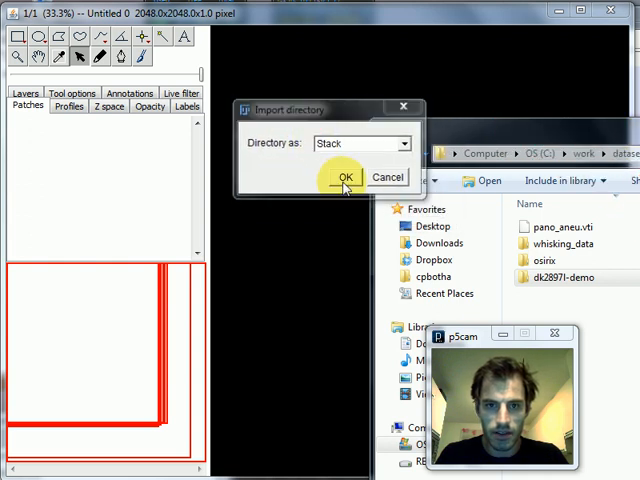
left_click(344, 176)
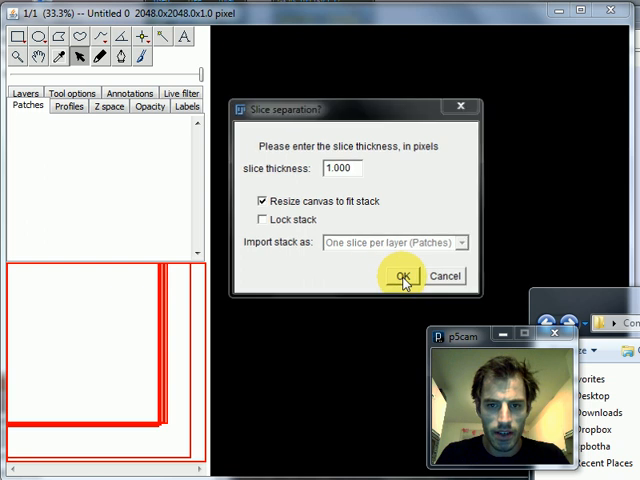
left_click(400, 276)
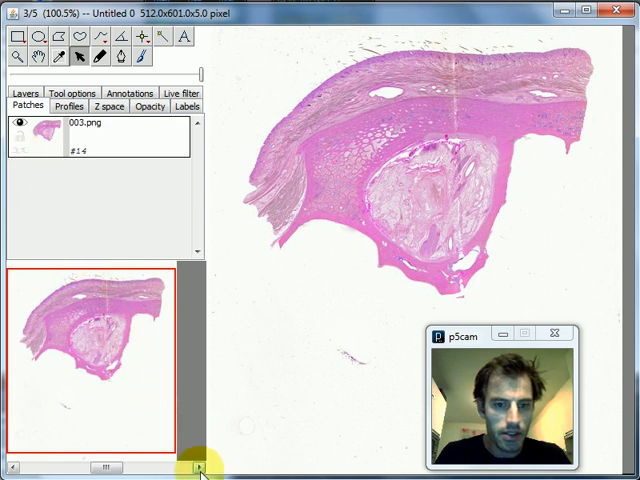
Step: Page through the five imported slices and return to layer 1
left_click(198, 468)
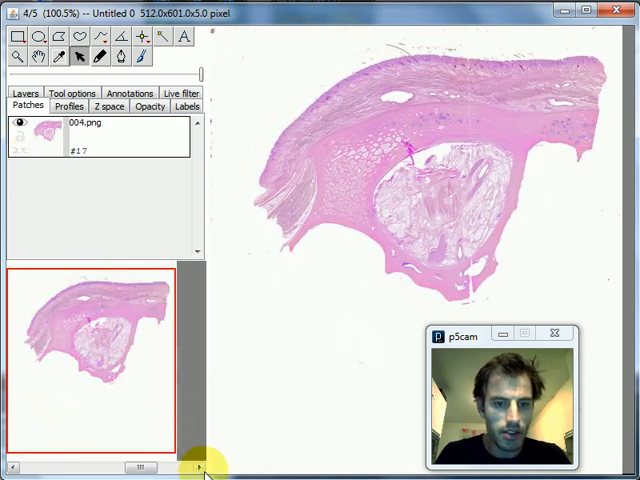
left_click(196, 468)
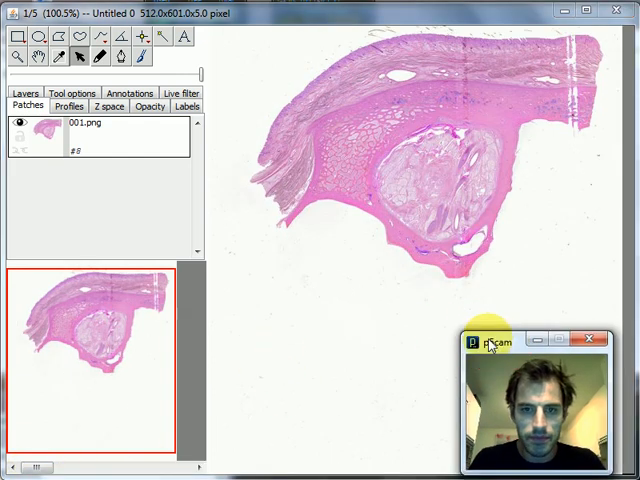
left_click(24, 106)
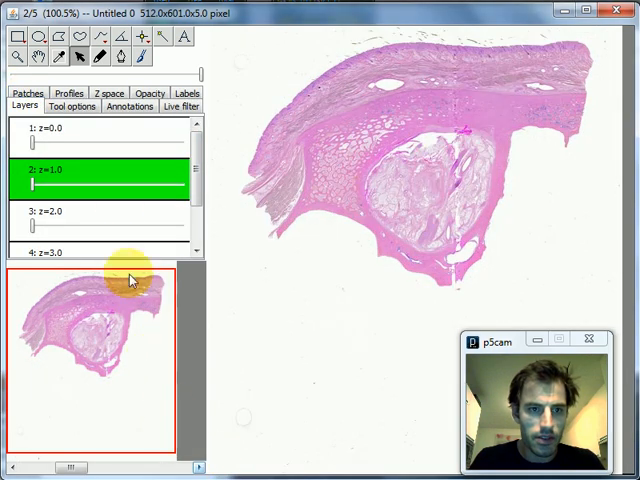
mouse_move(132, 144)
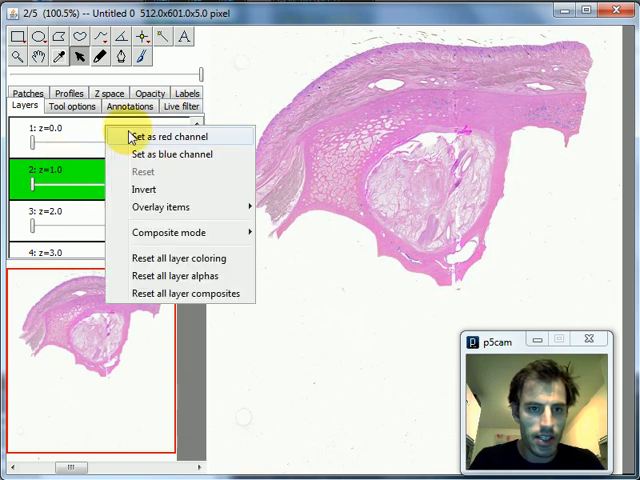
Step: Show the neighbouring layer as the red channel over the second slice
left_click(172, 136)
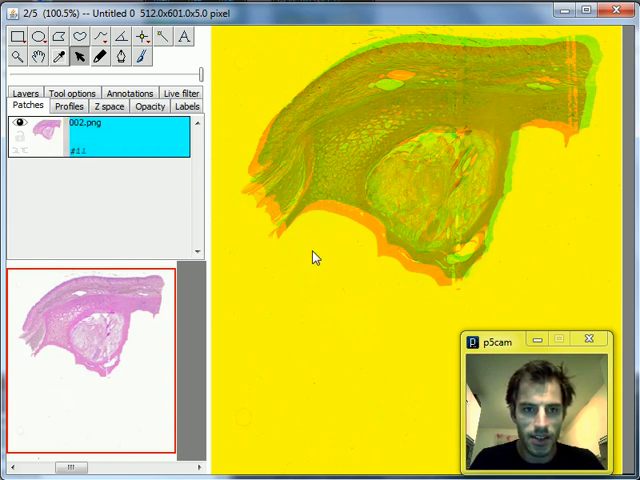
Step: Manually transform the second slice to match the first and apply the transform
right_click(316, 258)
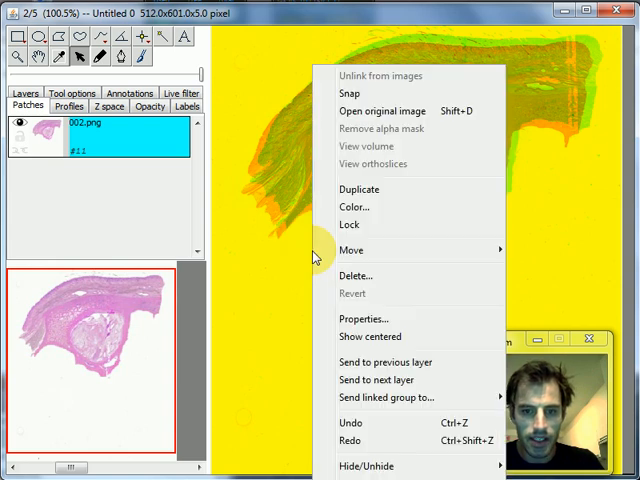
mouse_move(352, 250)
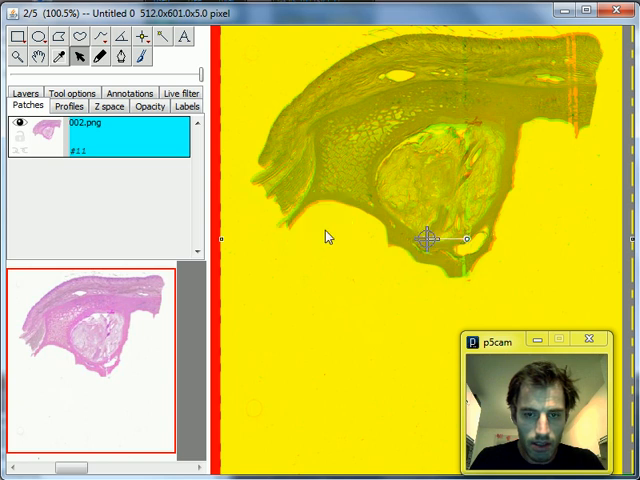
right_click(328, 236)
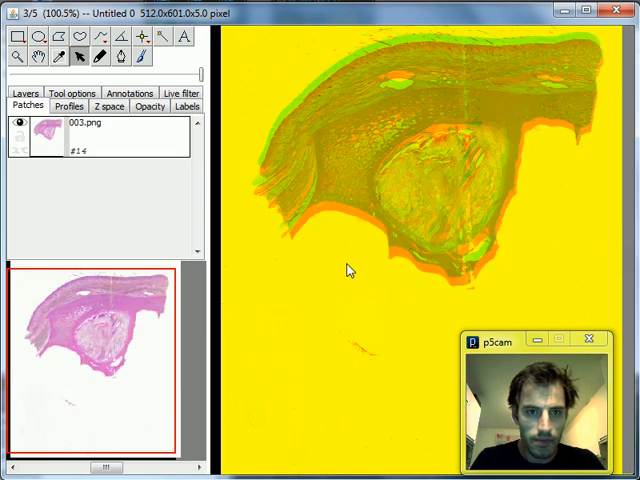
mouse_move(308, 218)
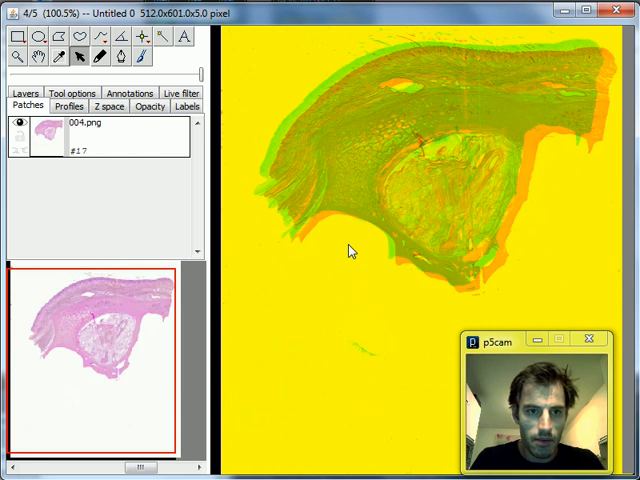
mouse_move(336, 210)
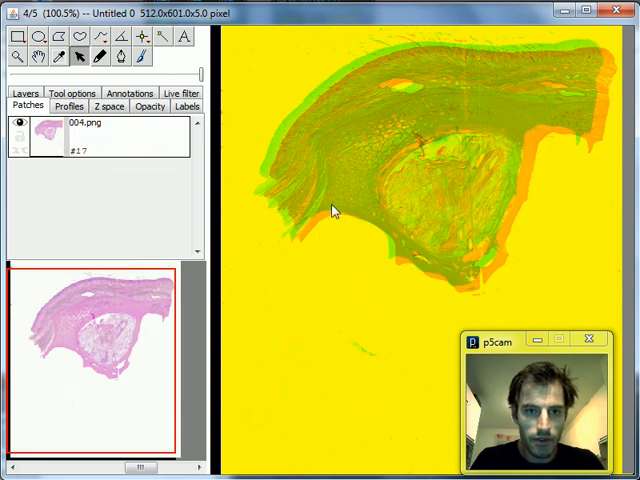
Step: Manually transform the fourth slice to match its overlaid neighbour and apply it
right_click(336, 210)
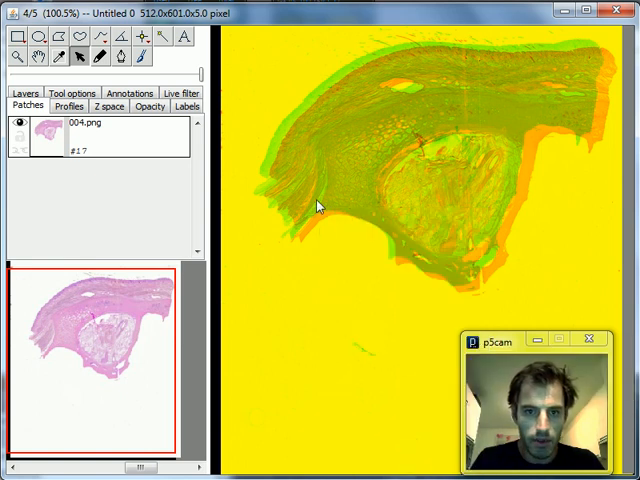
right_click(100, 136)
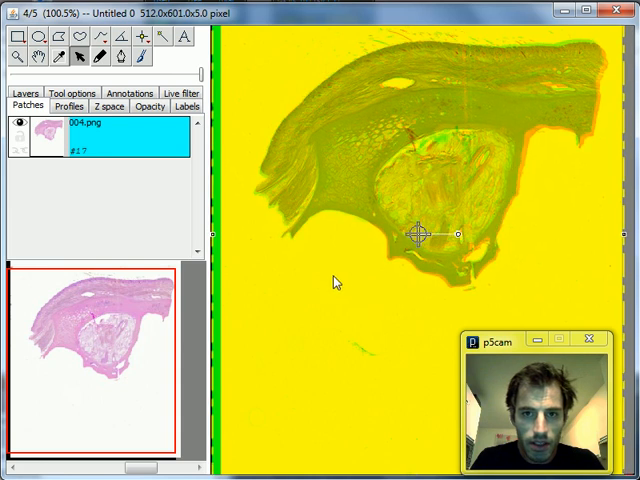
right_click(420, 236)
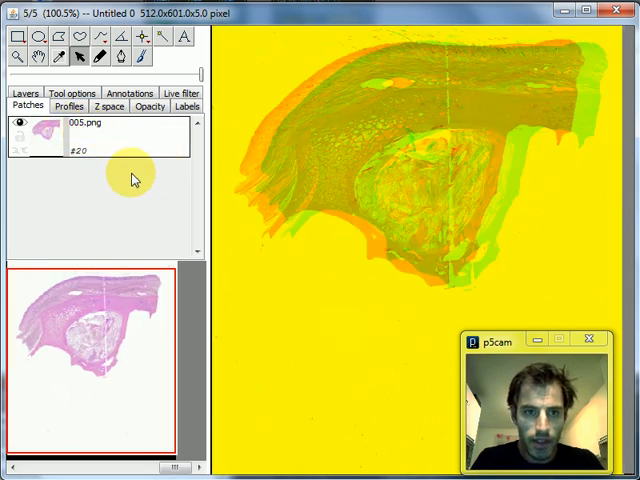
Step: Transform 005.png to line up with the fourth slice and apply the transform
left_click(90, 130)
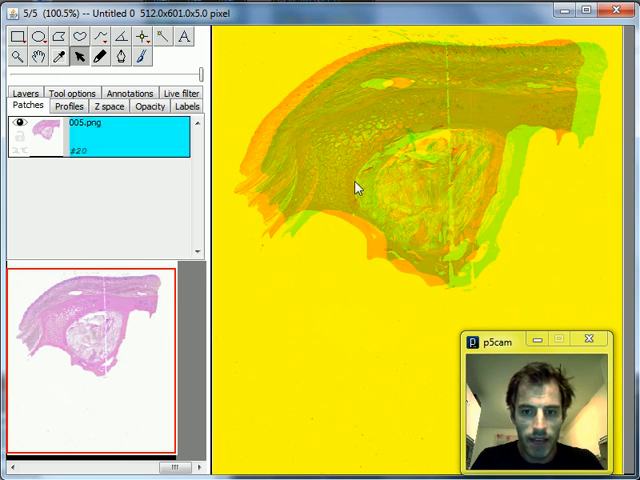
right_click(356, 188)
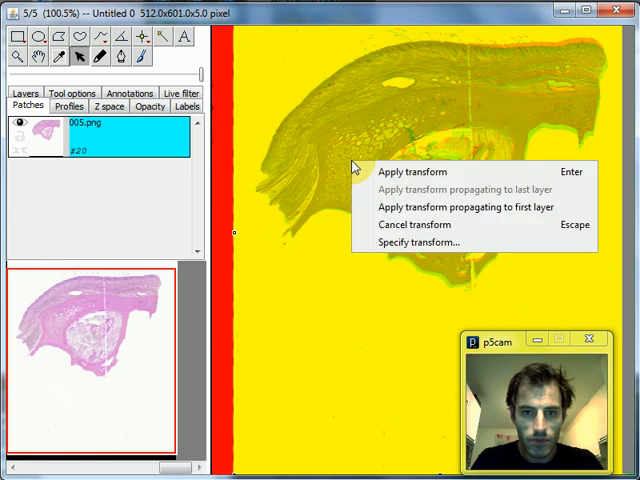
left_click(416, 172)
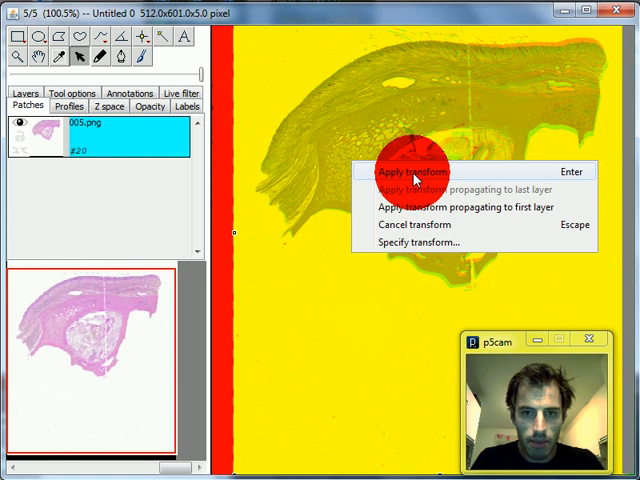
left_click(416, 172)
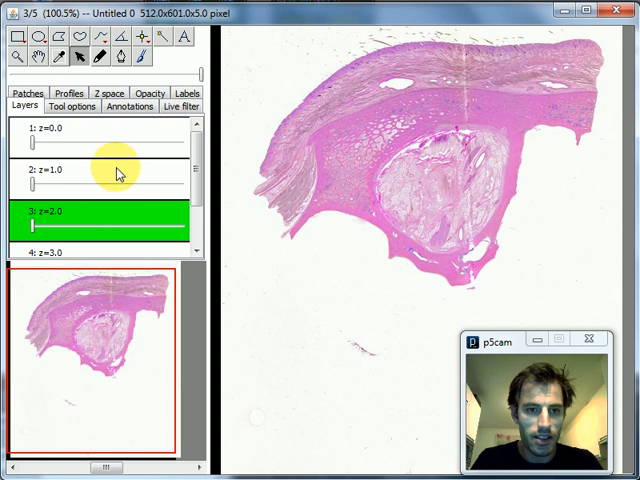
Step: On layer 3, set a neighbouring layer as the red channel for comparison
right_click(116, 170)
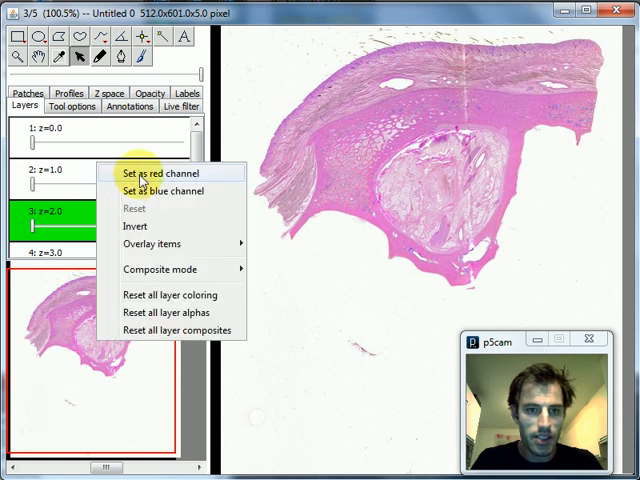
left_click(162, 172)
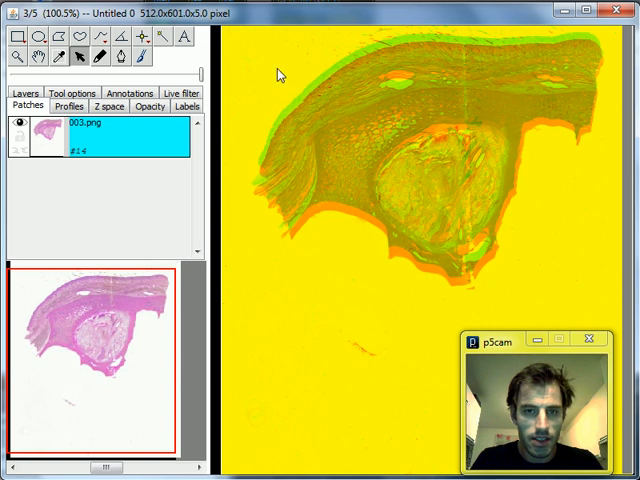
Step: Realign the third slice and apply the transform propagating to the last layer
right_click(280, 76)
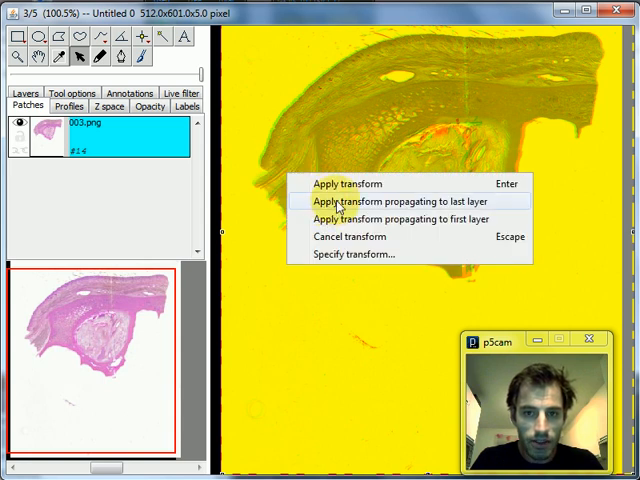
left_click(392, 200)
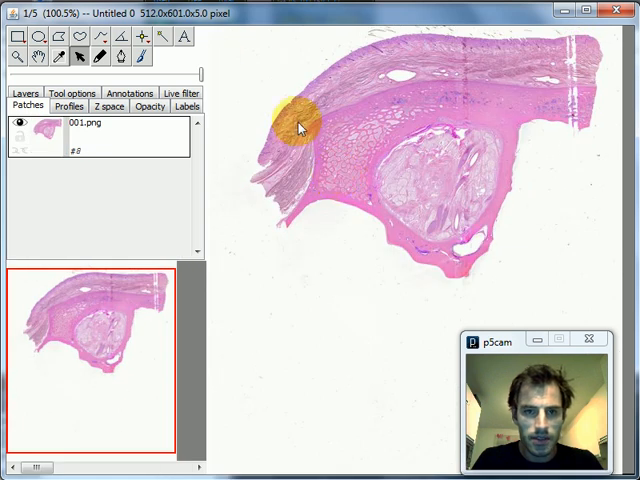
Step: Select 001.png on layer 1 in natural colours to review the aligned stack
left_click(110, 136)
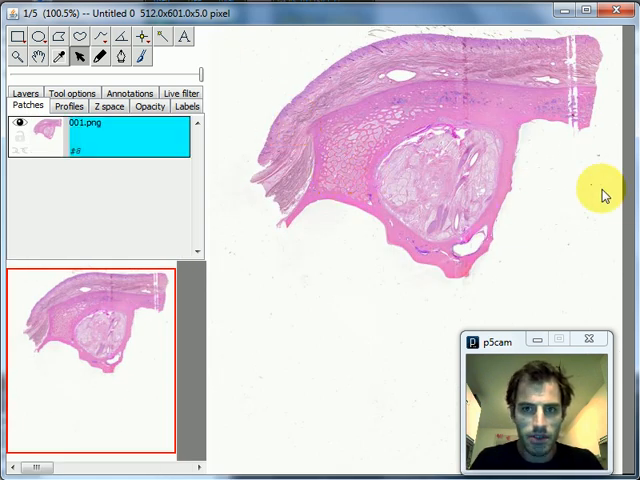